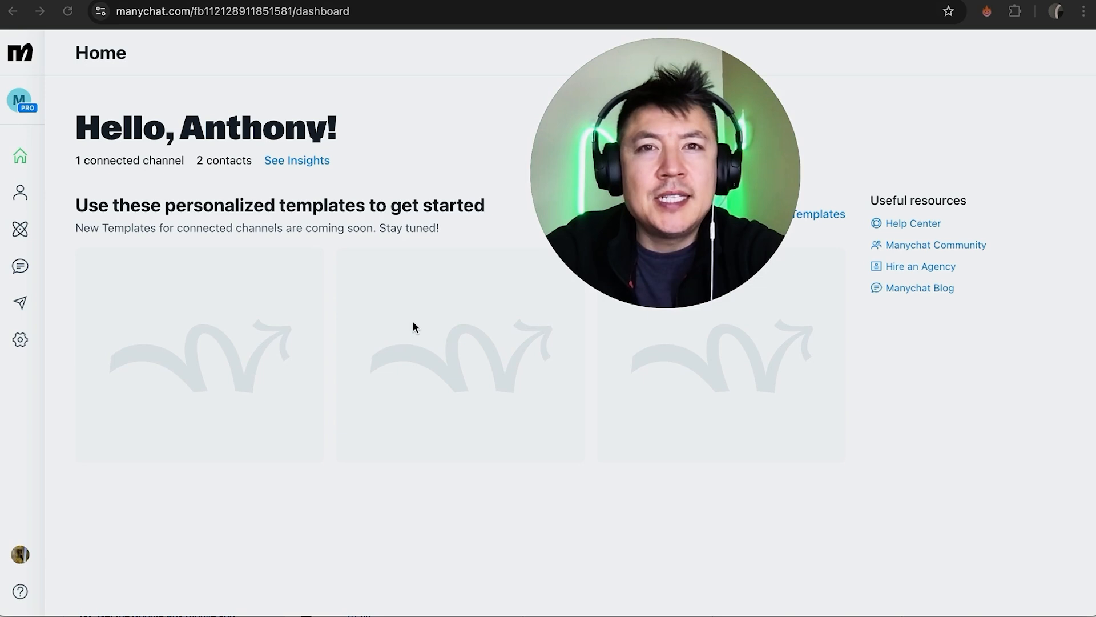
mouse_move(210, 118)
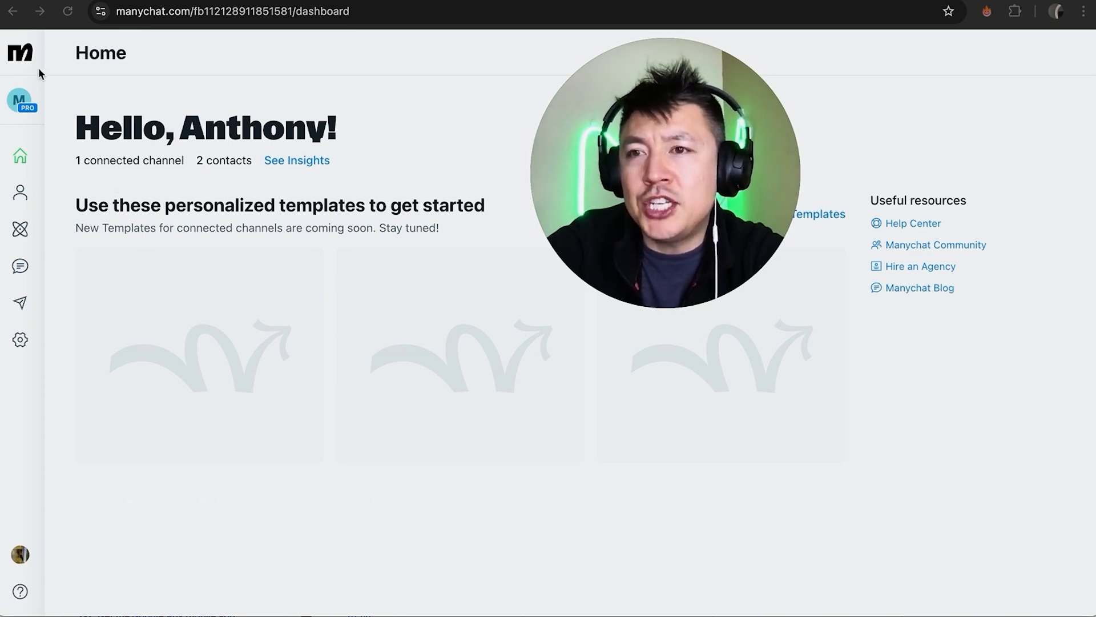
mouse_move(76, 278)
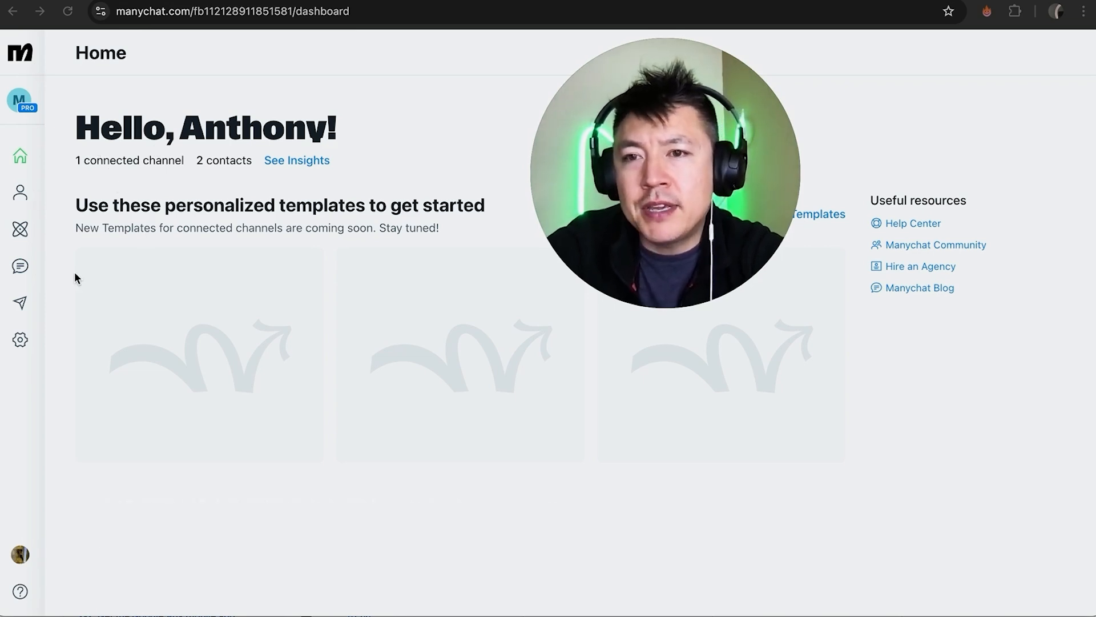
mouse_move(330, 252)
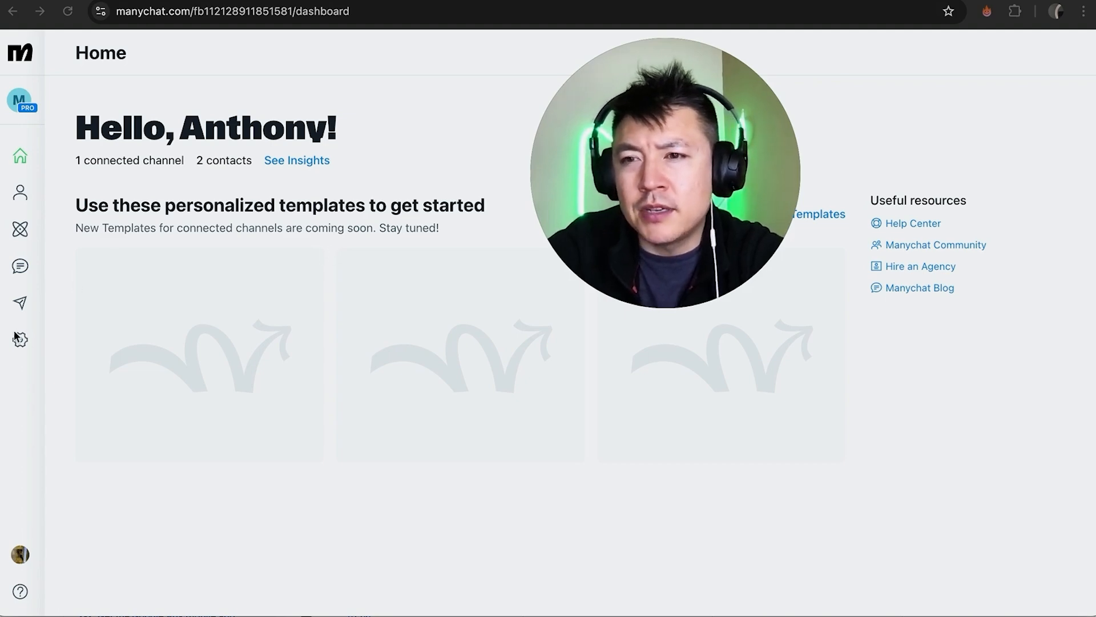
- Reach the Connect ConvertKit Account form with its empty API Secret field in Settings > Integrations
click(20, 339)
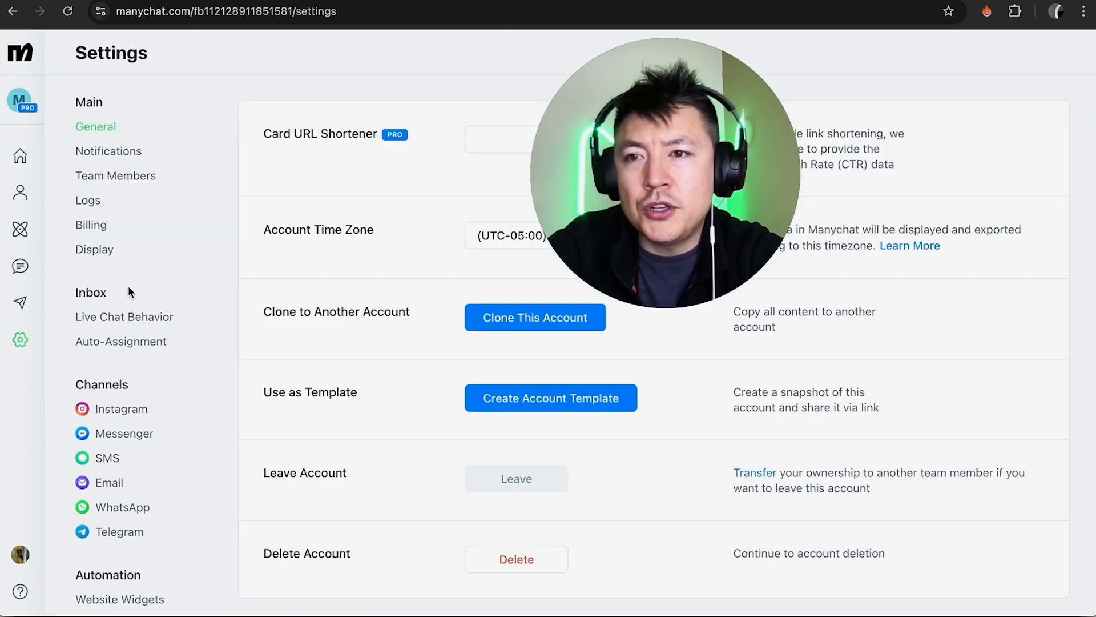
scroll(down, 3)
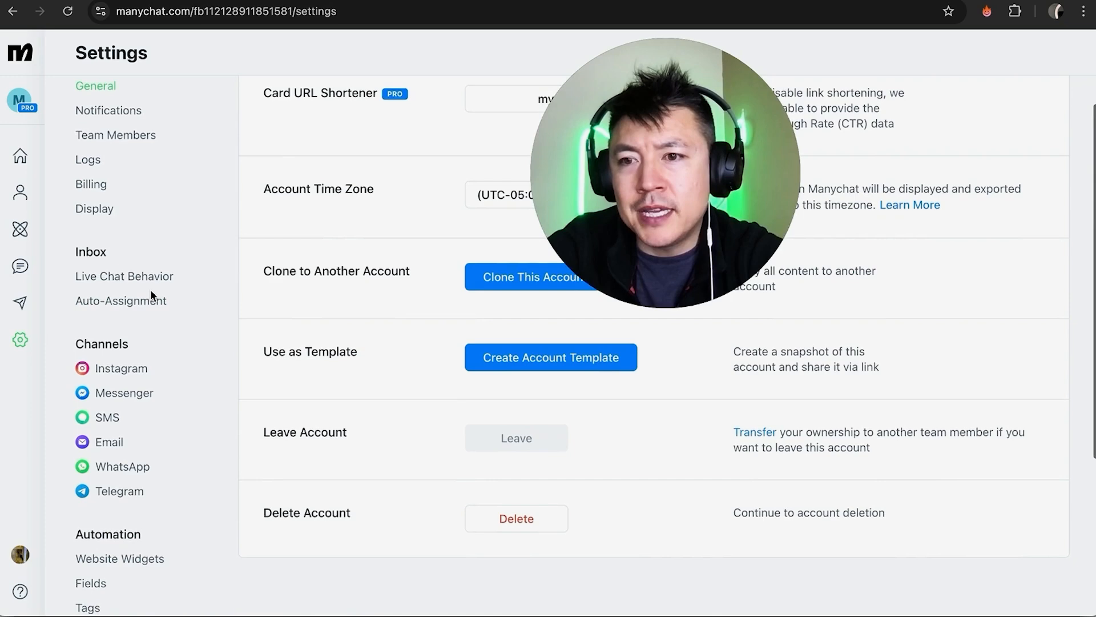
scroll(down, 3)
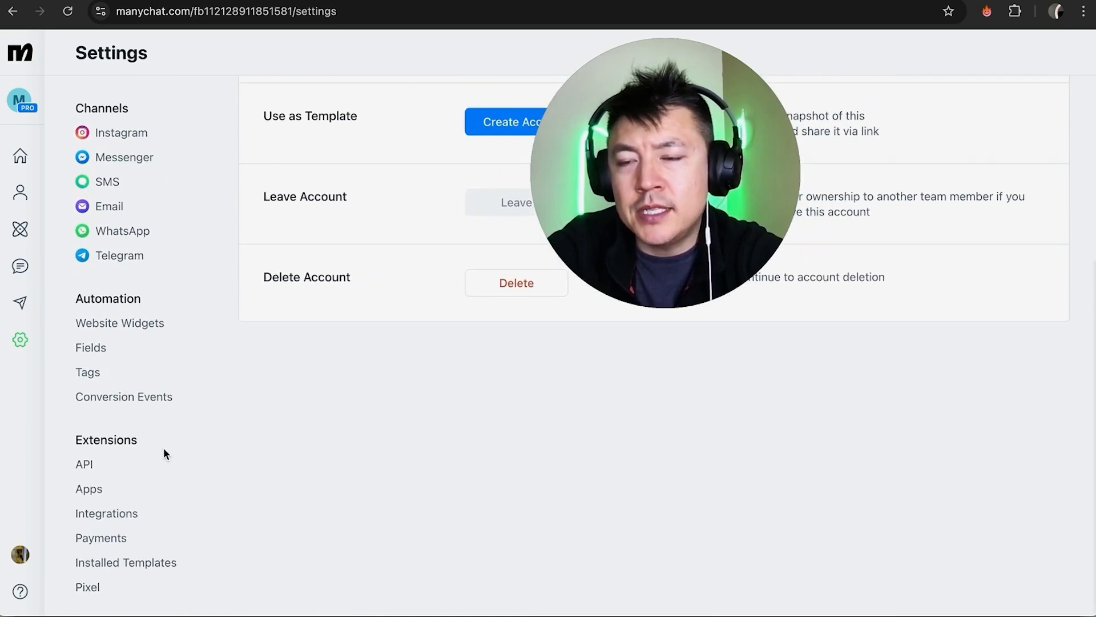
click(107, 513)
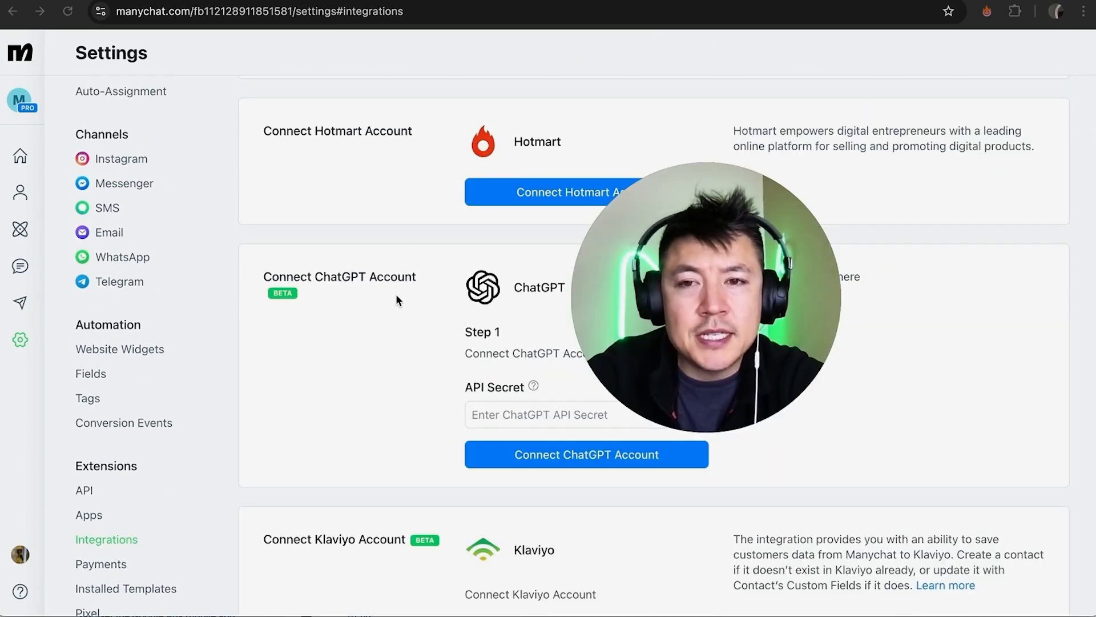
scroll(down, 3)
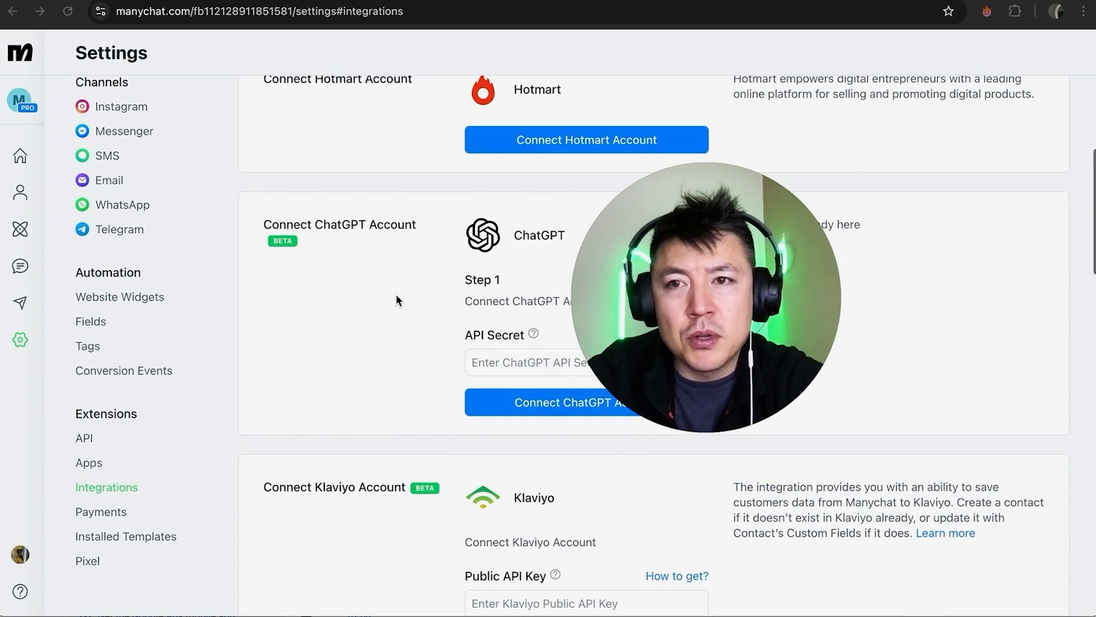
scroll(down, 3)
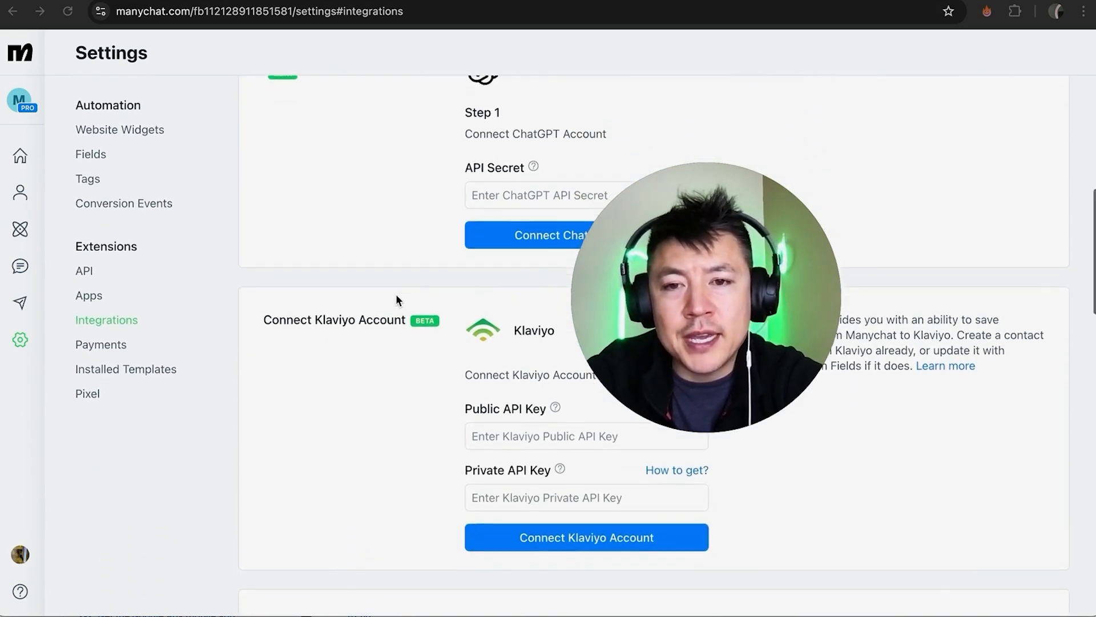
scroll(down, 3)
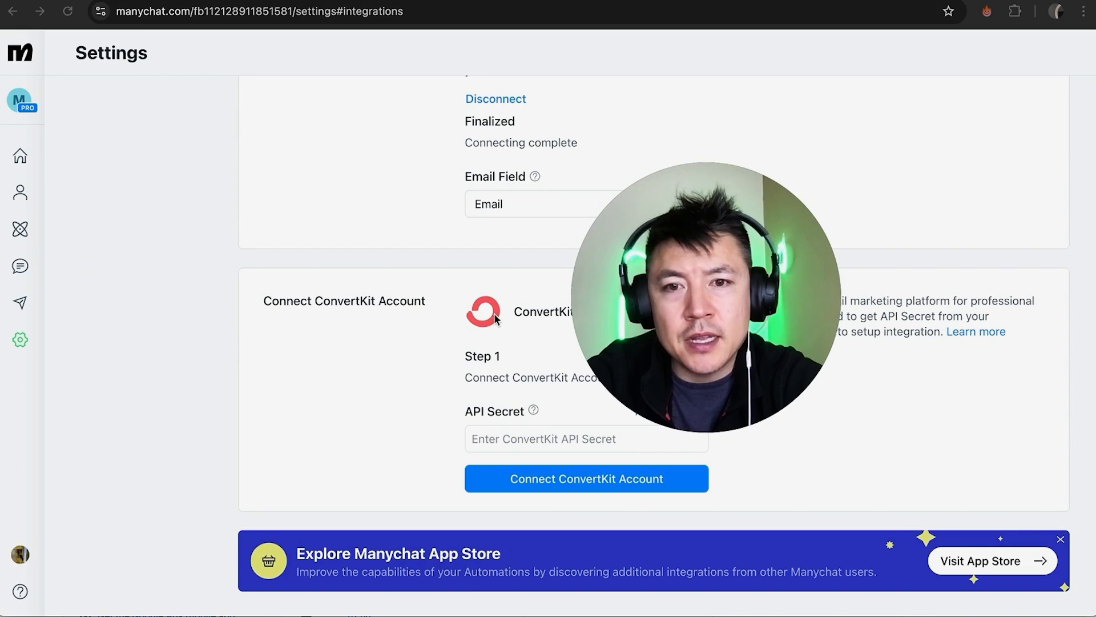
scroll(up, 3)
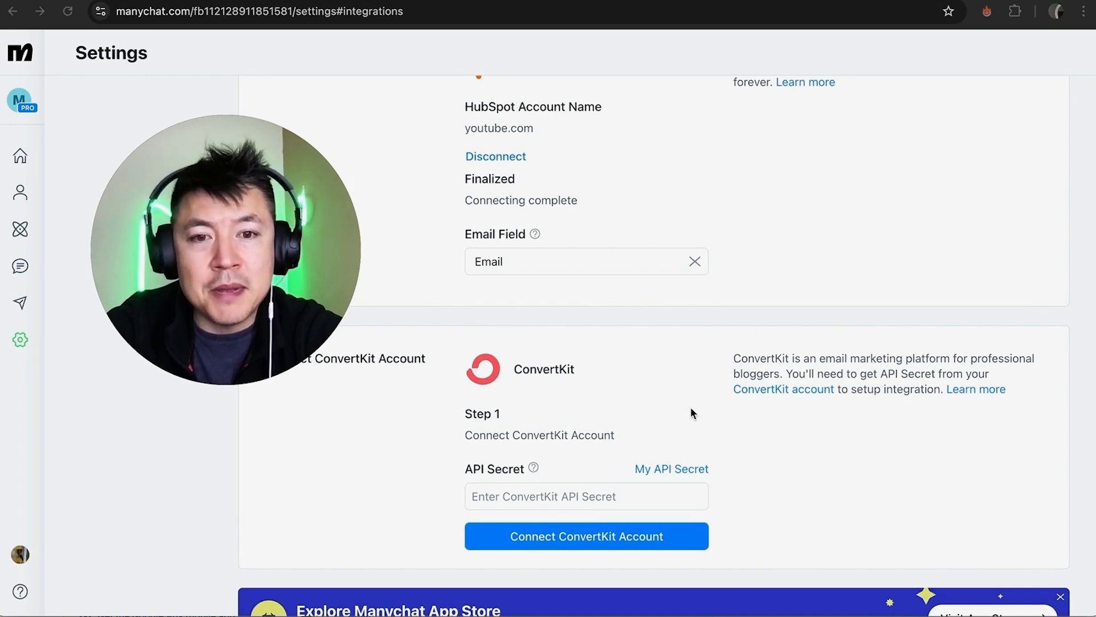
mouse_move(665, 399)
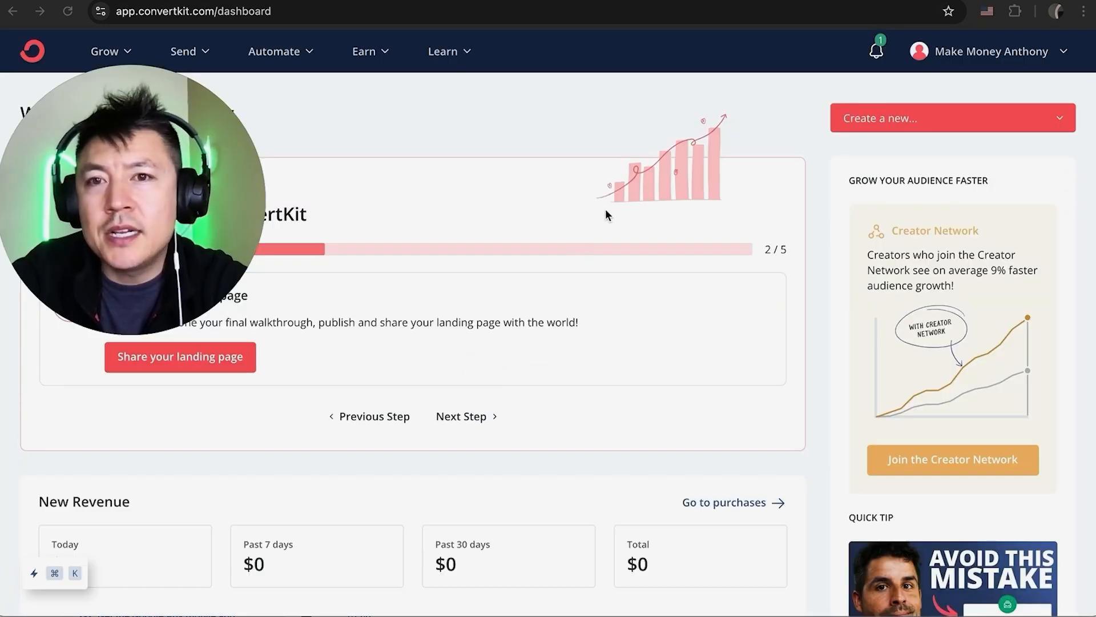
mouse_move(577, 159)
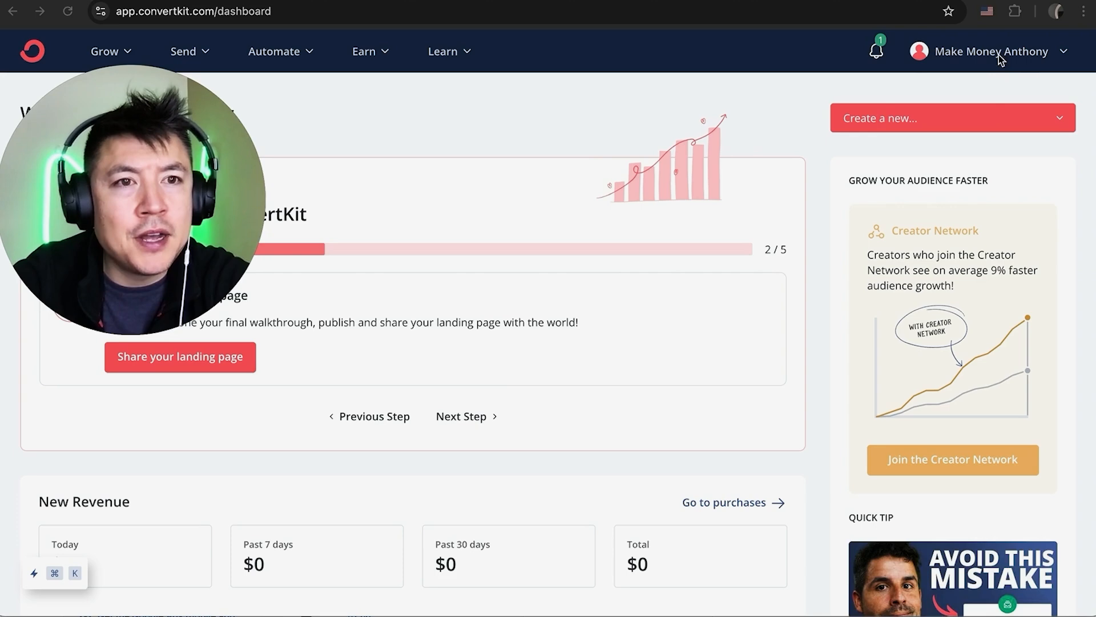
- Go to the ConvertKit account Settings page showing Login Details via the account name dropdown
click(991, 52)
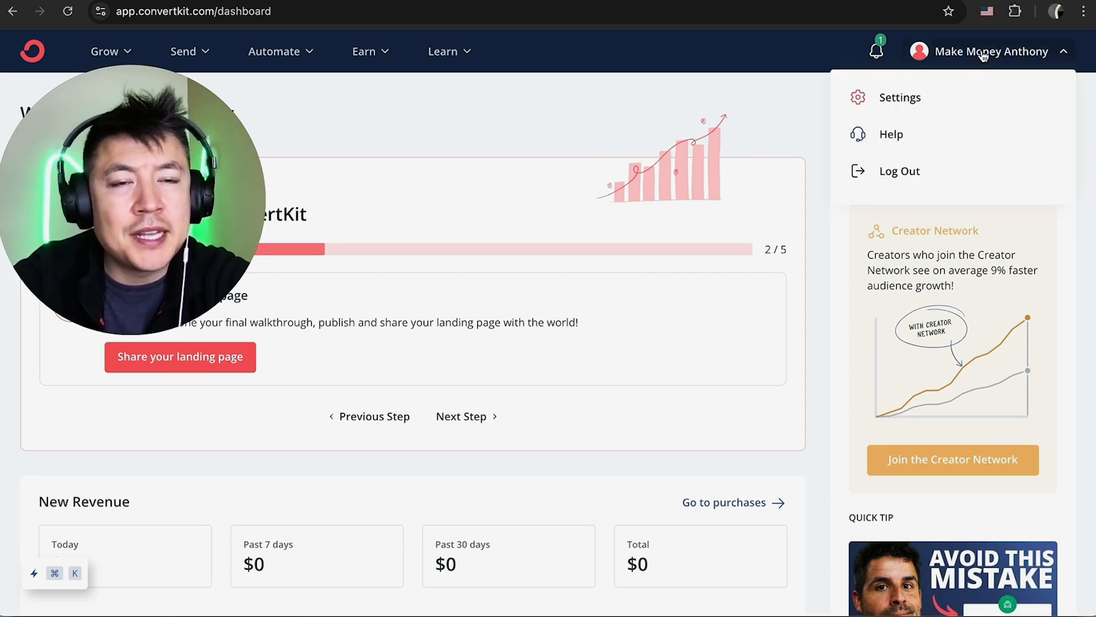
mouse_move(900, 97)
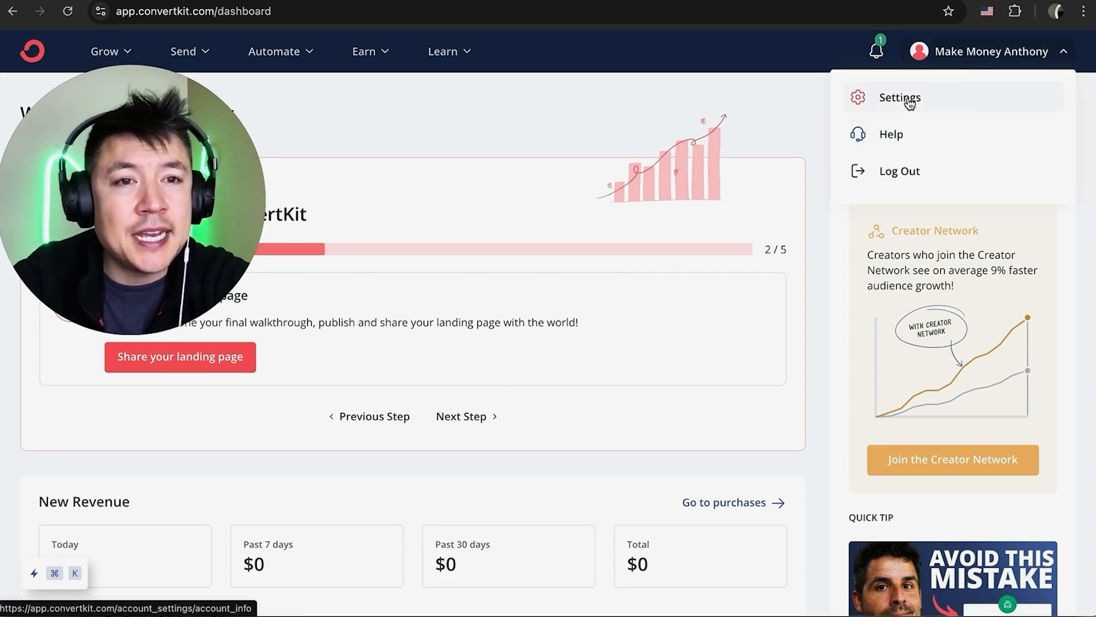
click(900, 97)
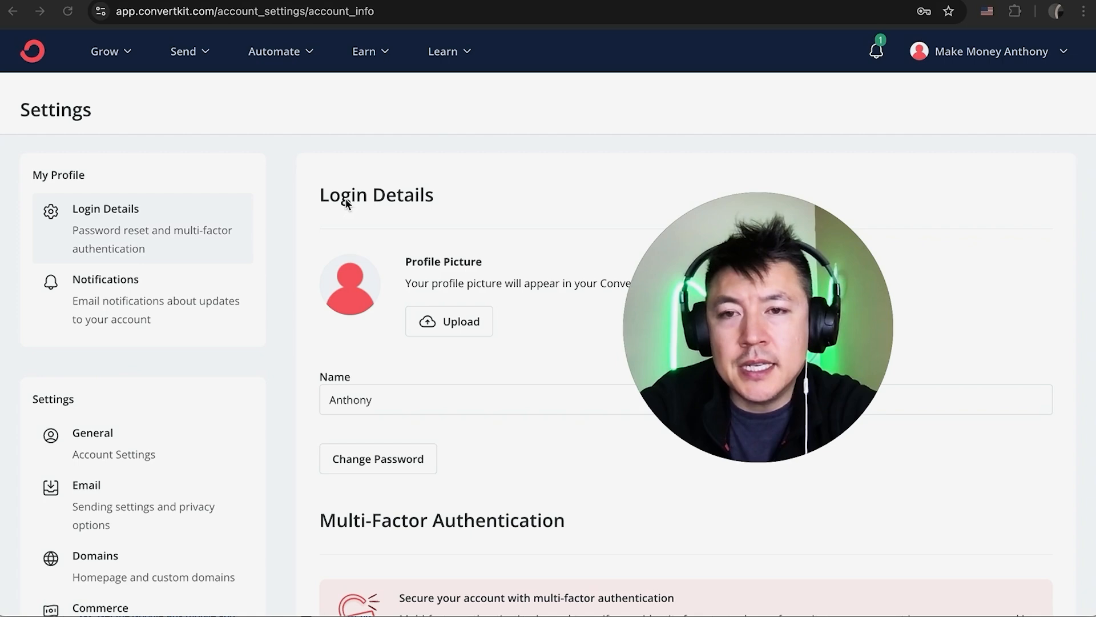
mouse_move(109, 327)
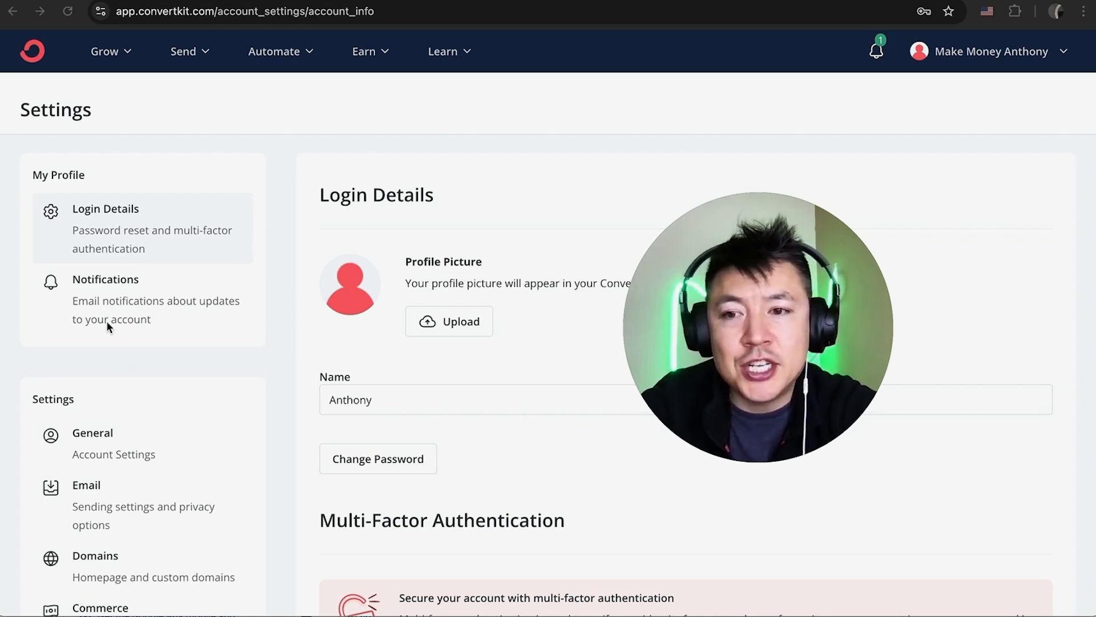
scroll(down, 3)
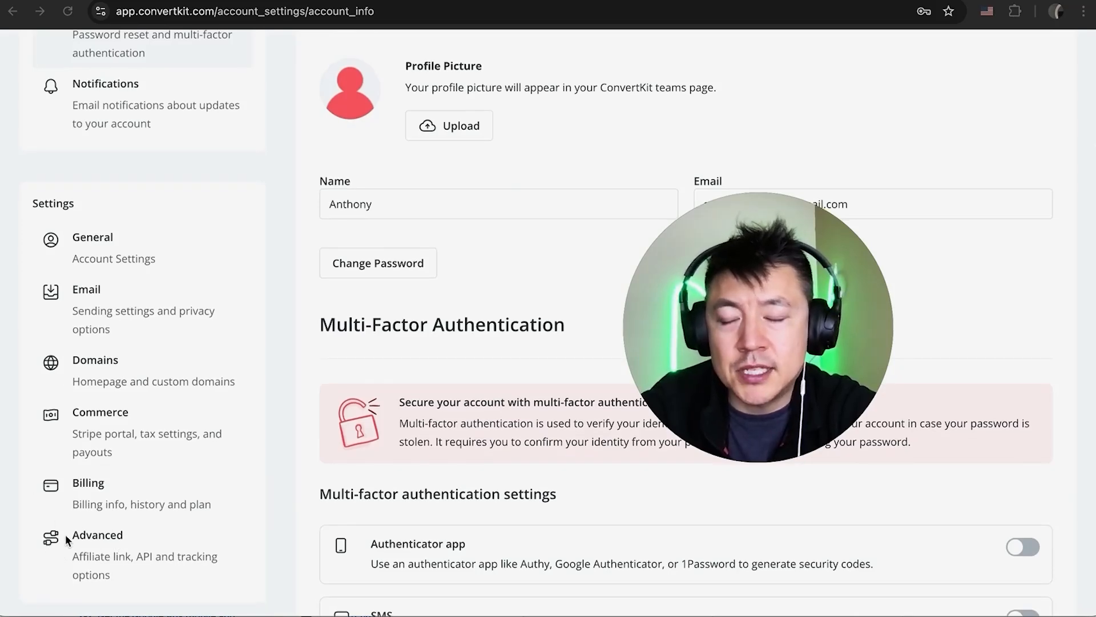
- Copy the API Secret key from ConvertKit's Advanced settings
click(97, 534)
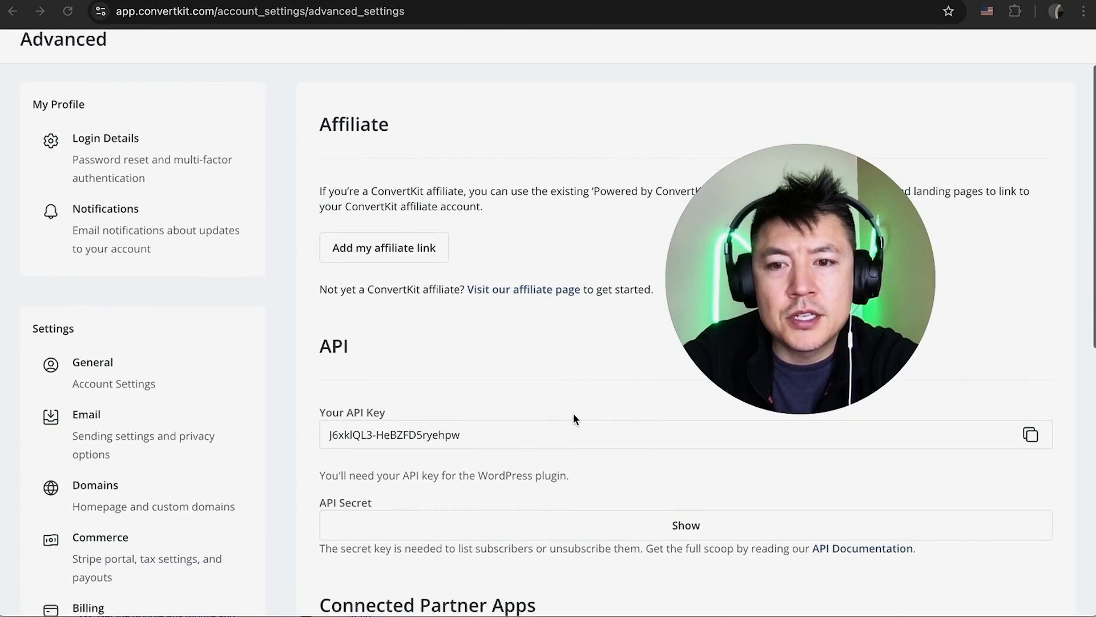
scroll(down, 3)
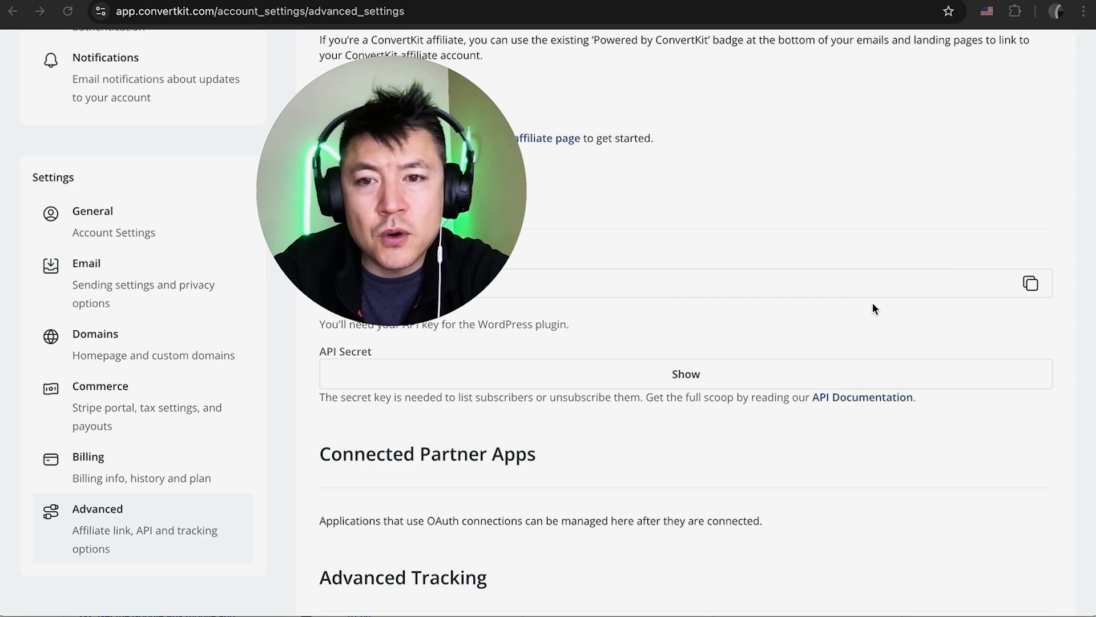
click(684, 374)
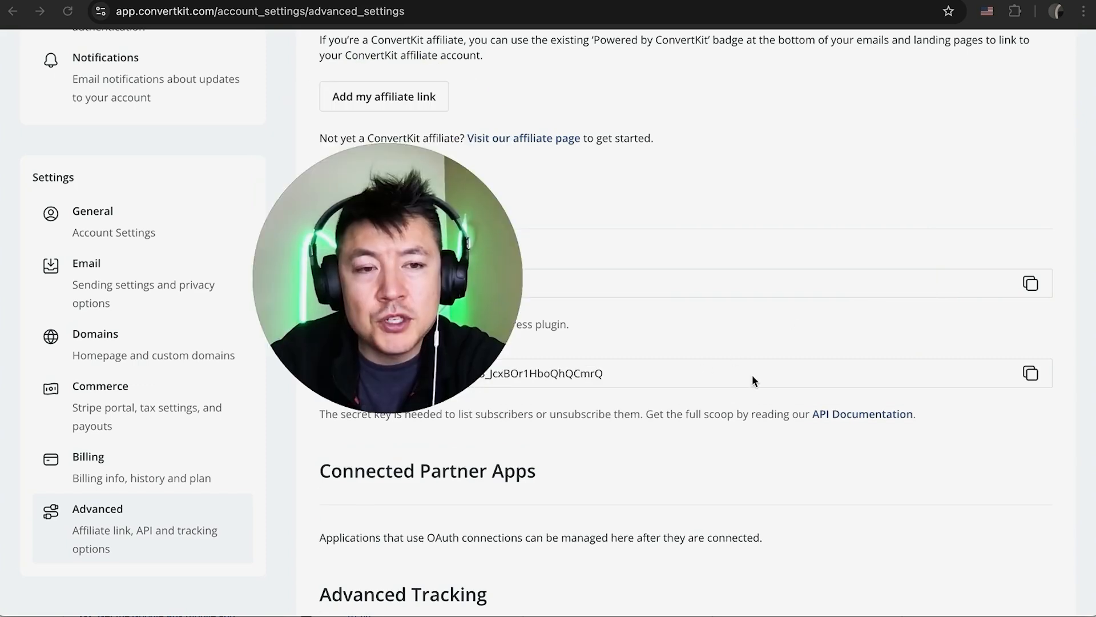
mouse_move(626, 379)
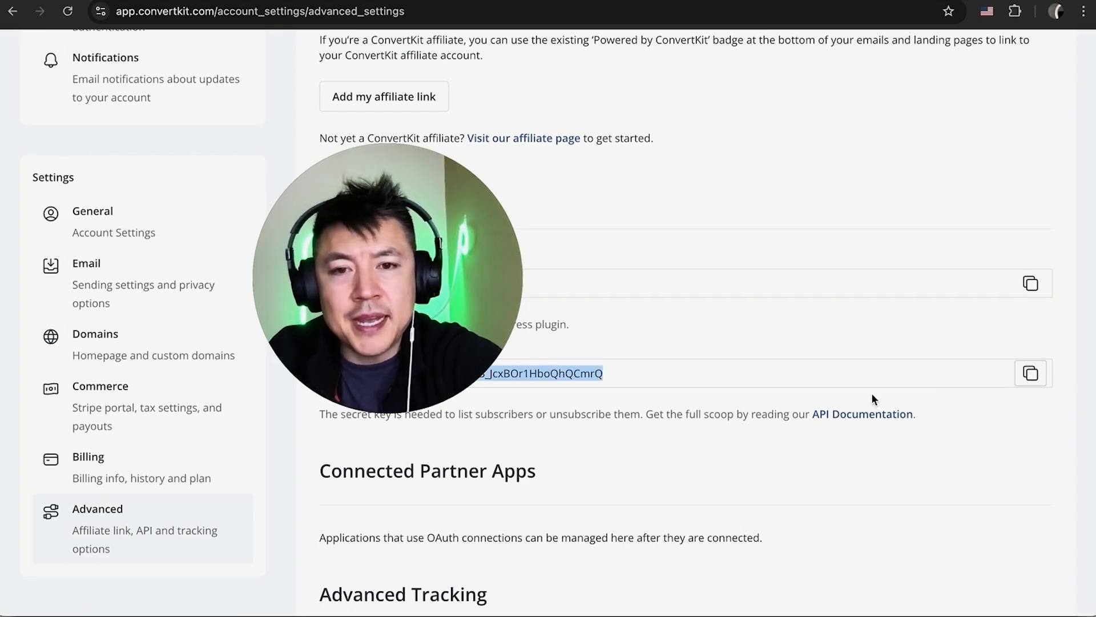
mouse_move(660, 332)
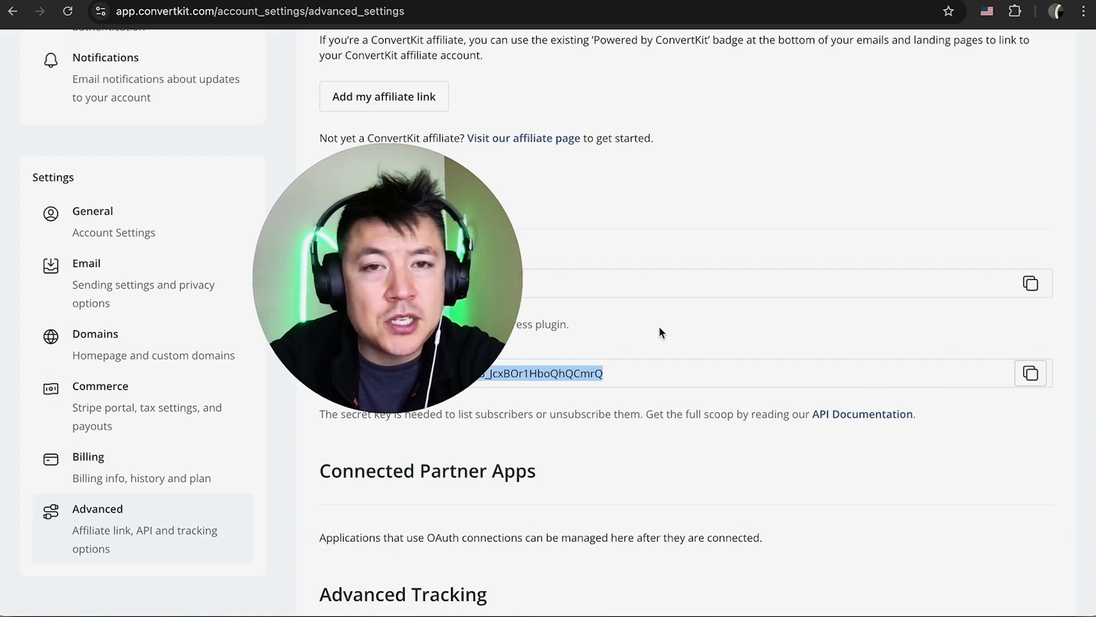
mouse_move(748, 264)
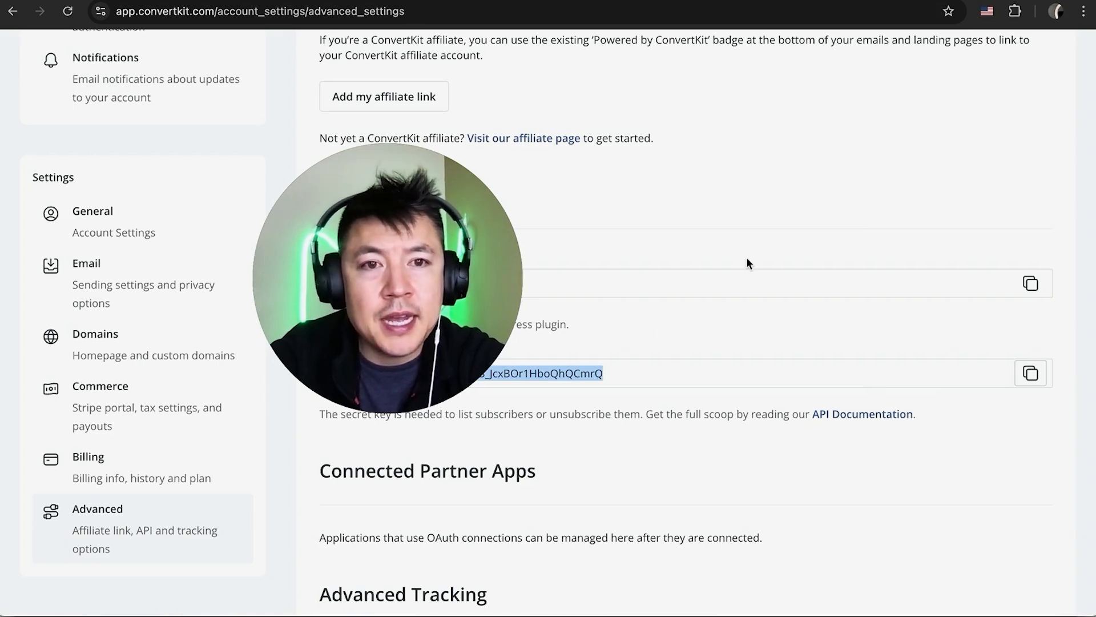
mouse_move(829, 231)
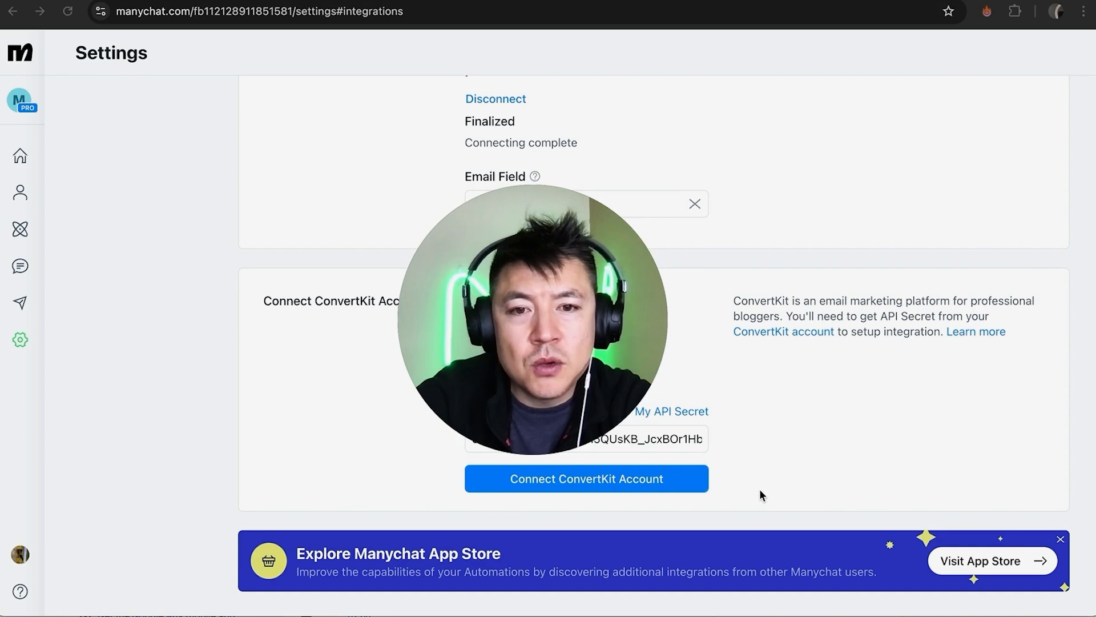
mouse_move(507, 514)
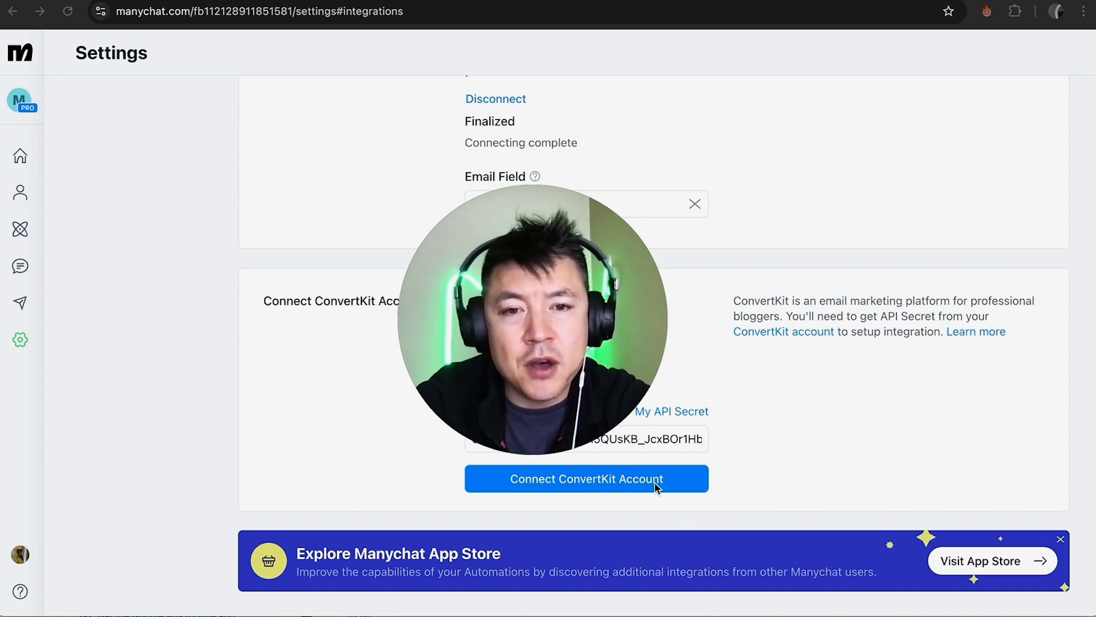
- Connect the ConvertKit account as Make Money Anthony and map its email field to Email
click(586, 479)
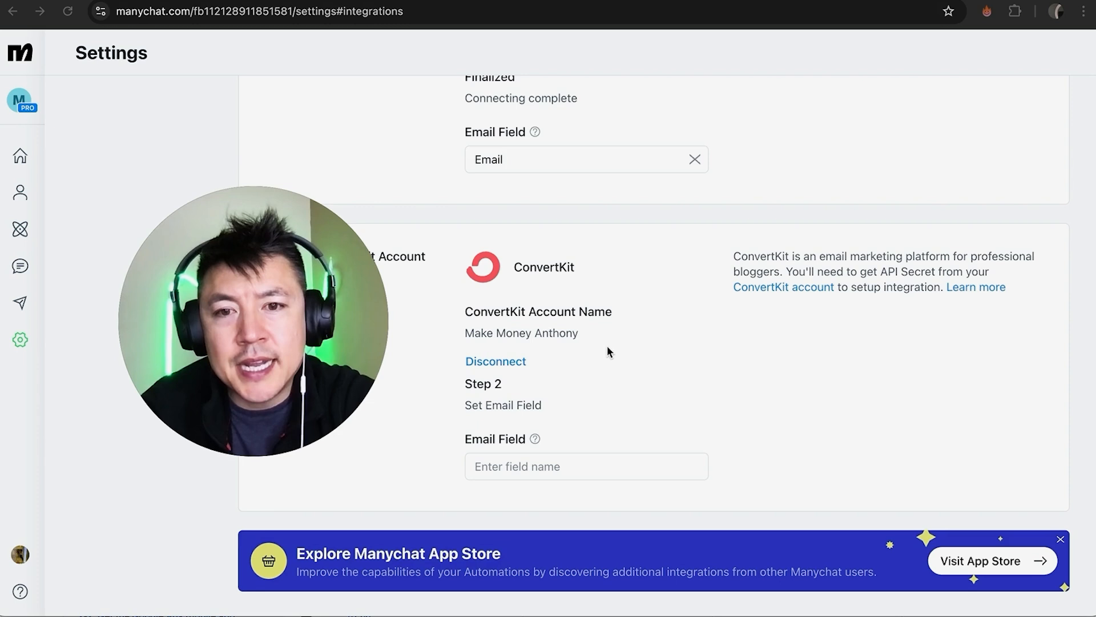
mouse_move(577, 416)
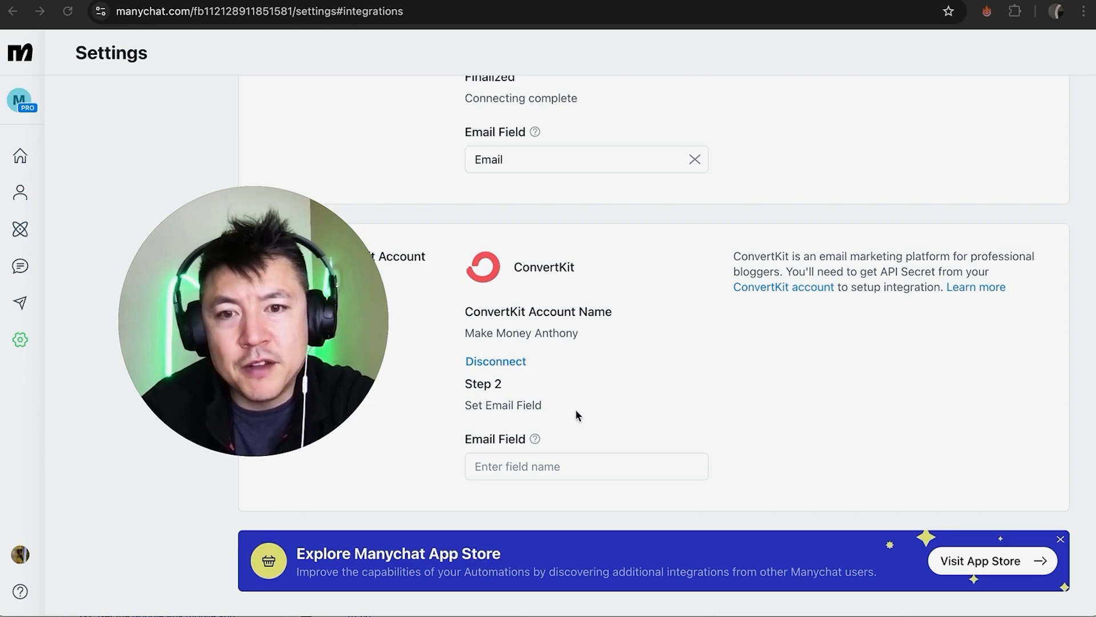
click(546, 466)
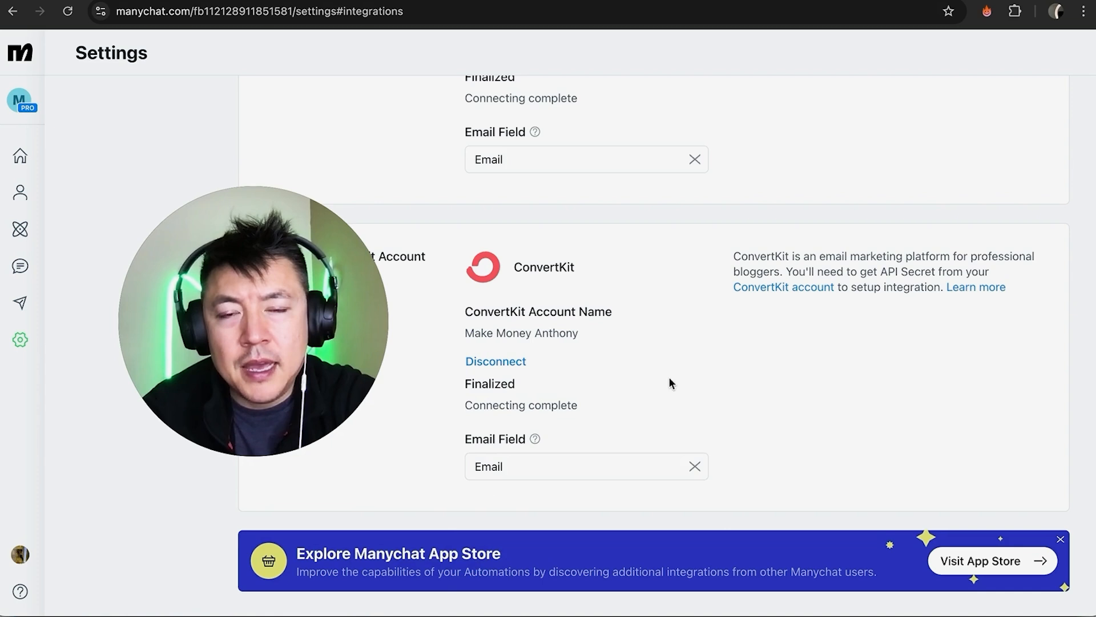
mouse_move(636, 356)
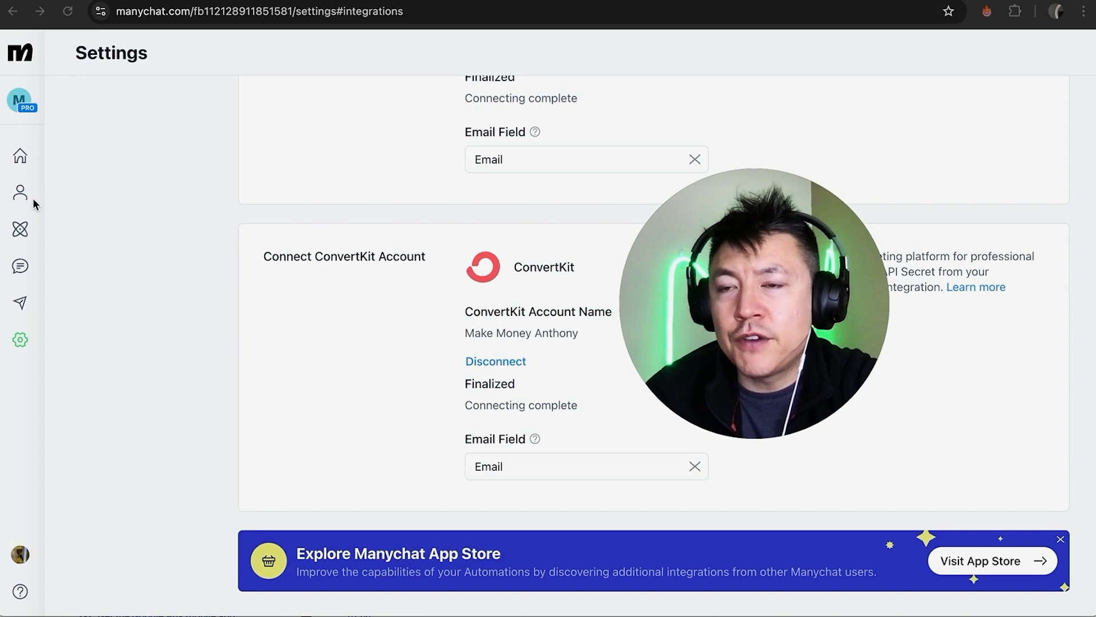
mouse_move(21, 229)
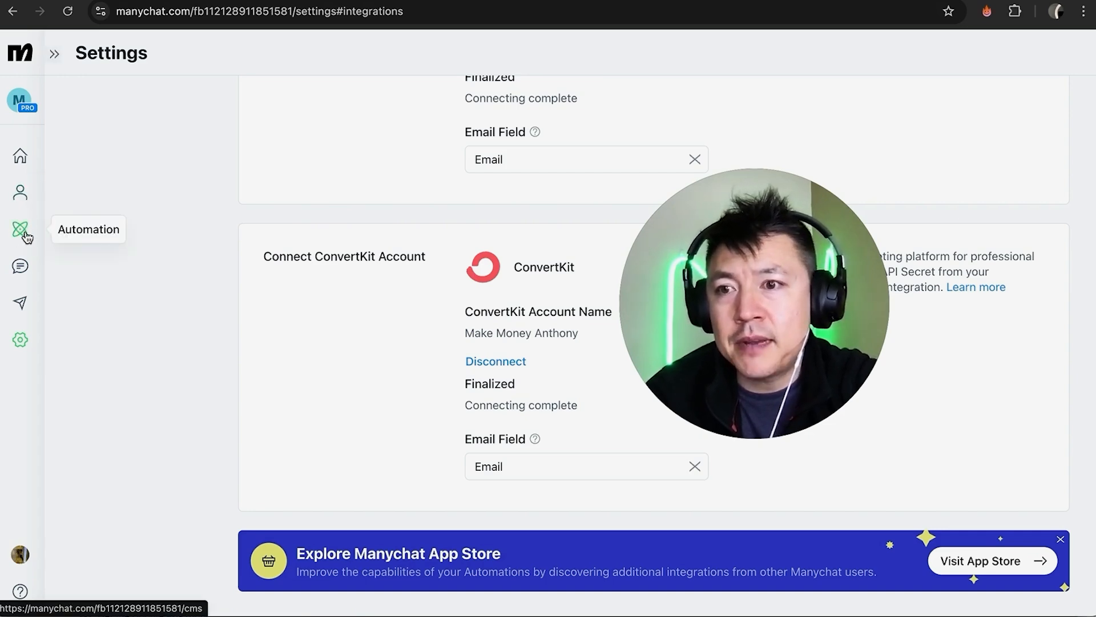
- Show the Untitled comment-reply automation with its Facebook trigger and empty Send Message step
click(20, 229)
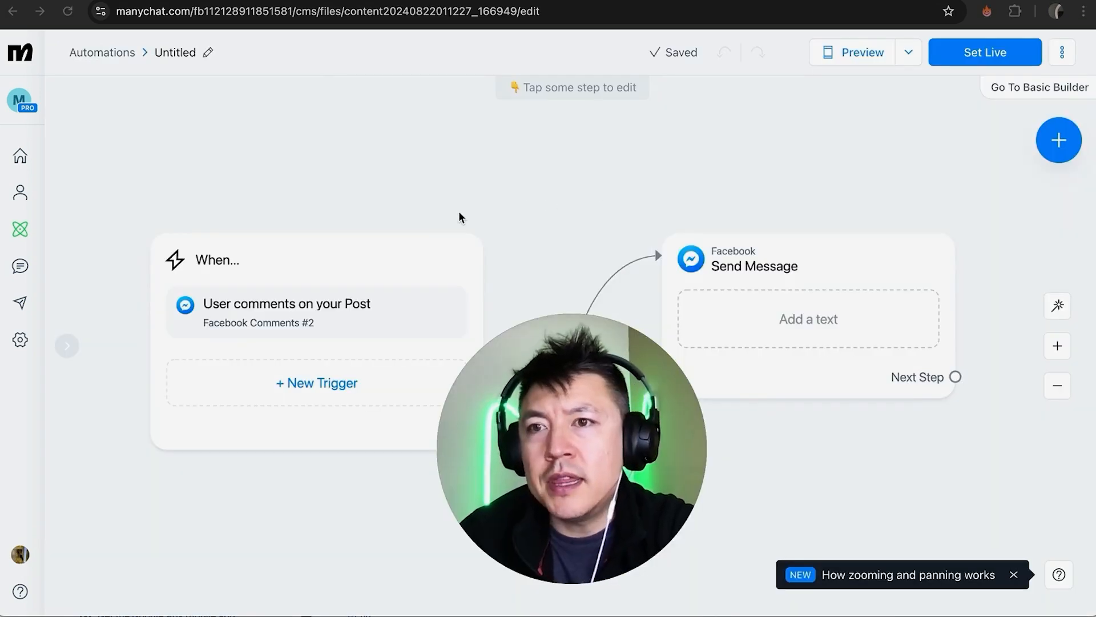
mouse_move(574, 204)
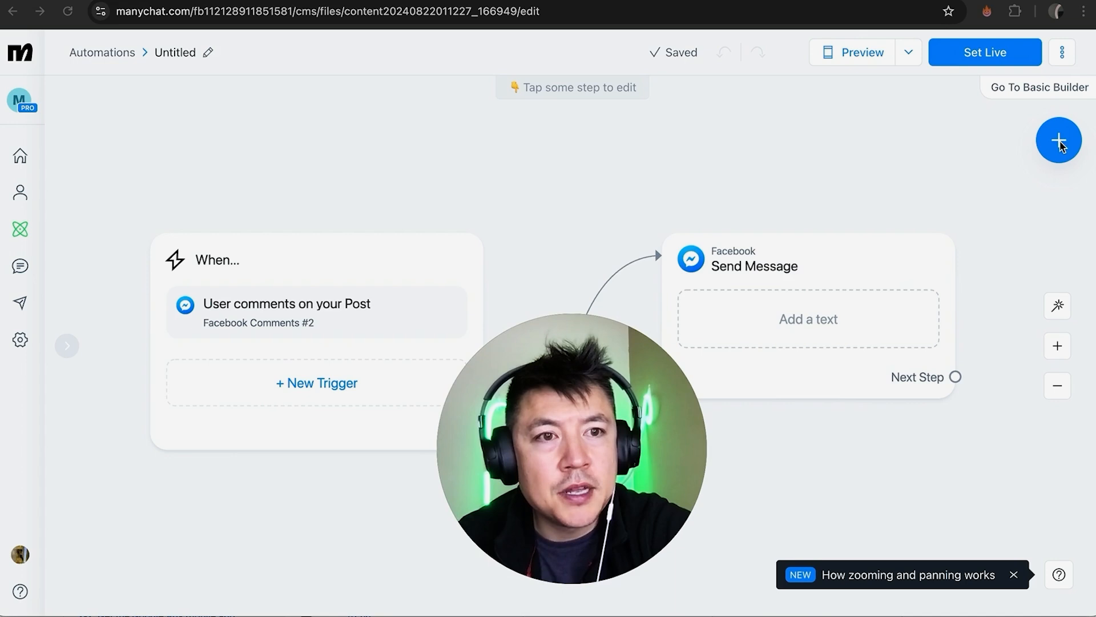
- Add an Actions step from the Logic group, linked after the comment trigger
click(1058, 139)
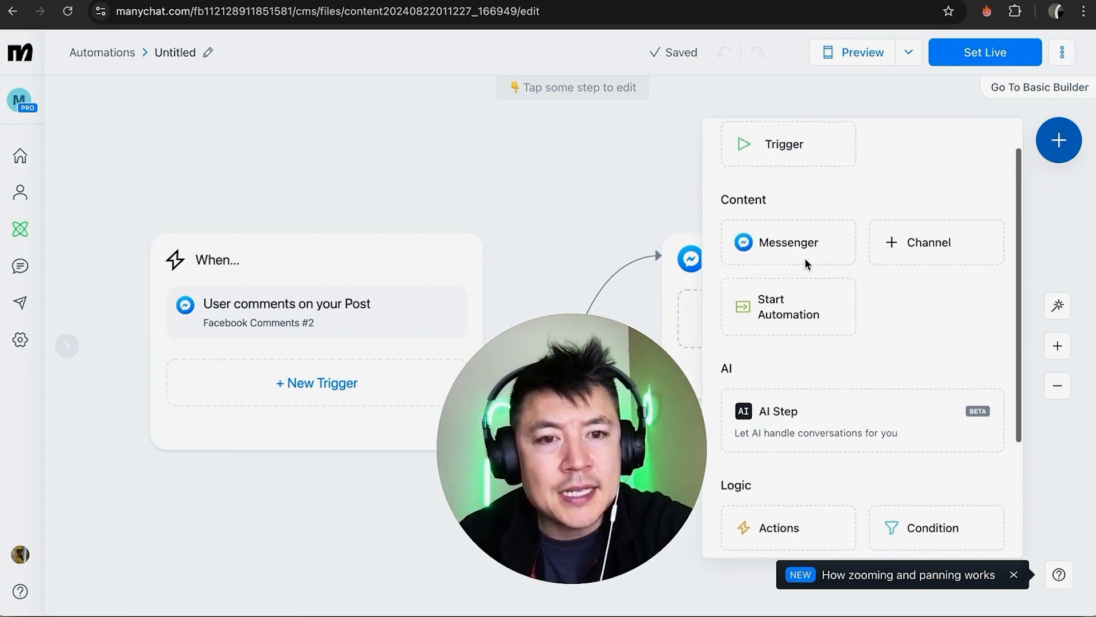
scroll(down, 3)
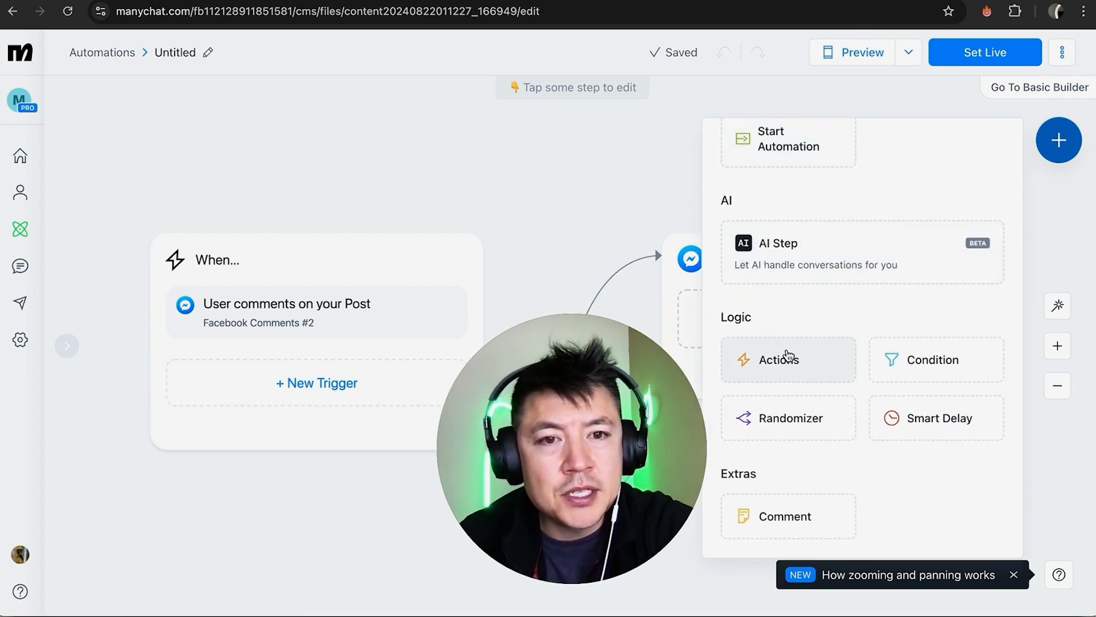
click(788, 360)
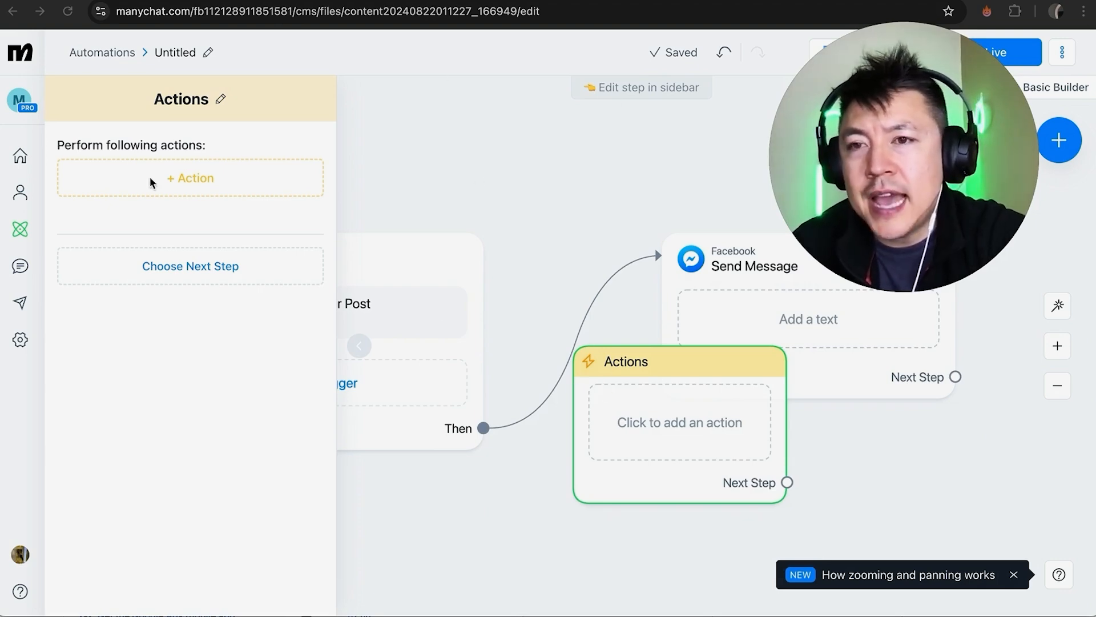
mouse_move(189, 178)
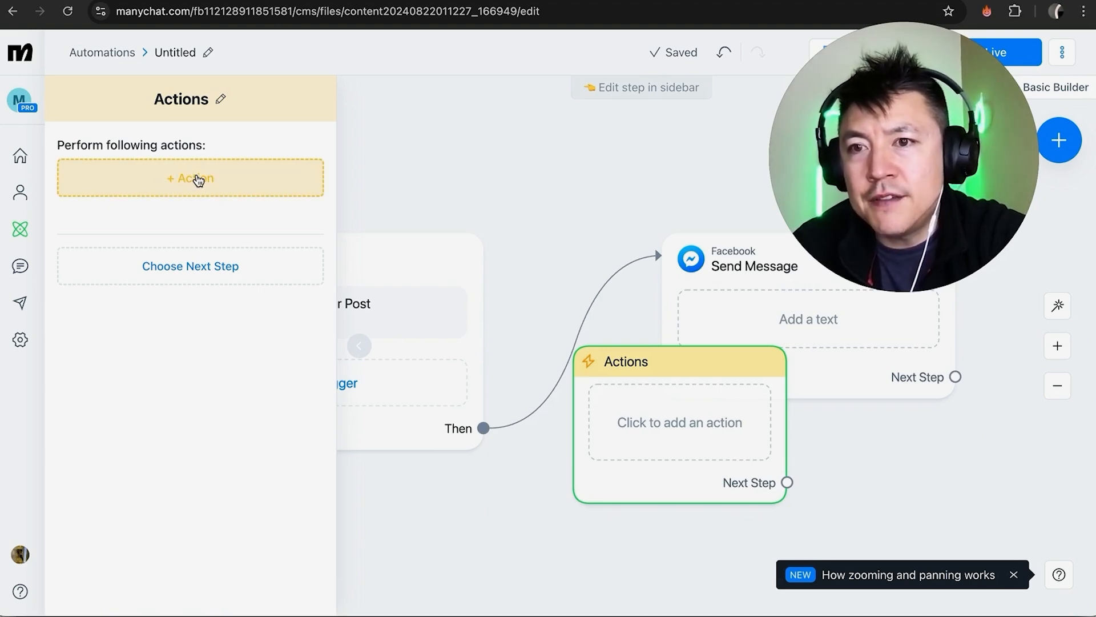
- List the ConvertKit contact actions in the Perform next actions picker
click(189, 178)
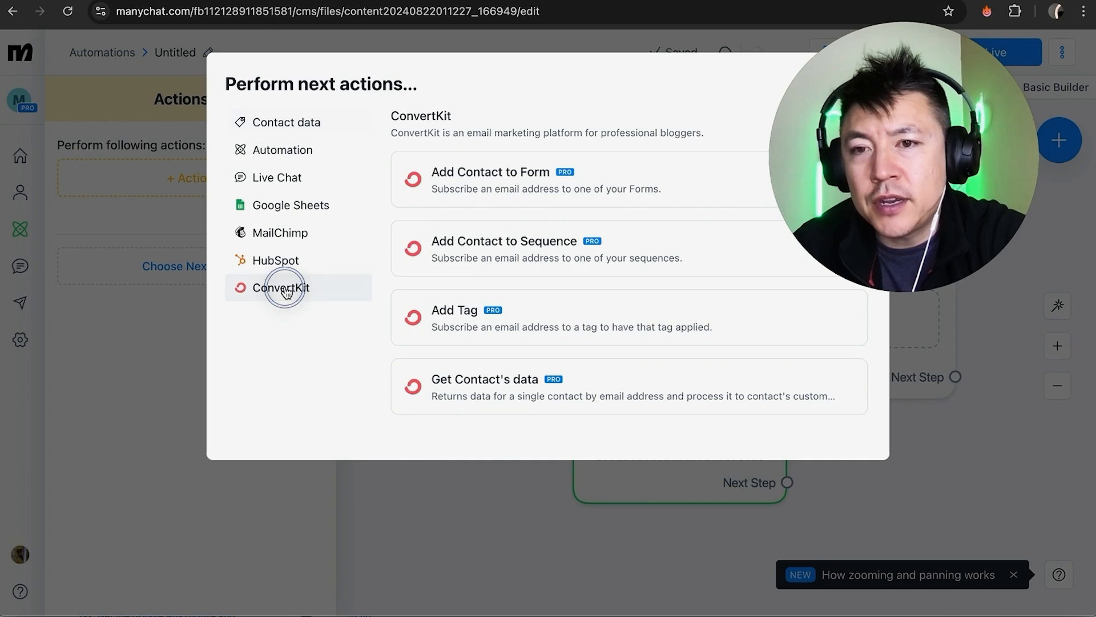
mouse_move(522, 375)
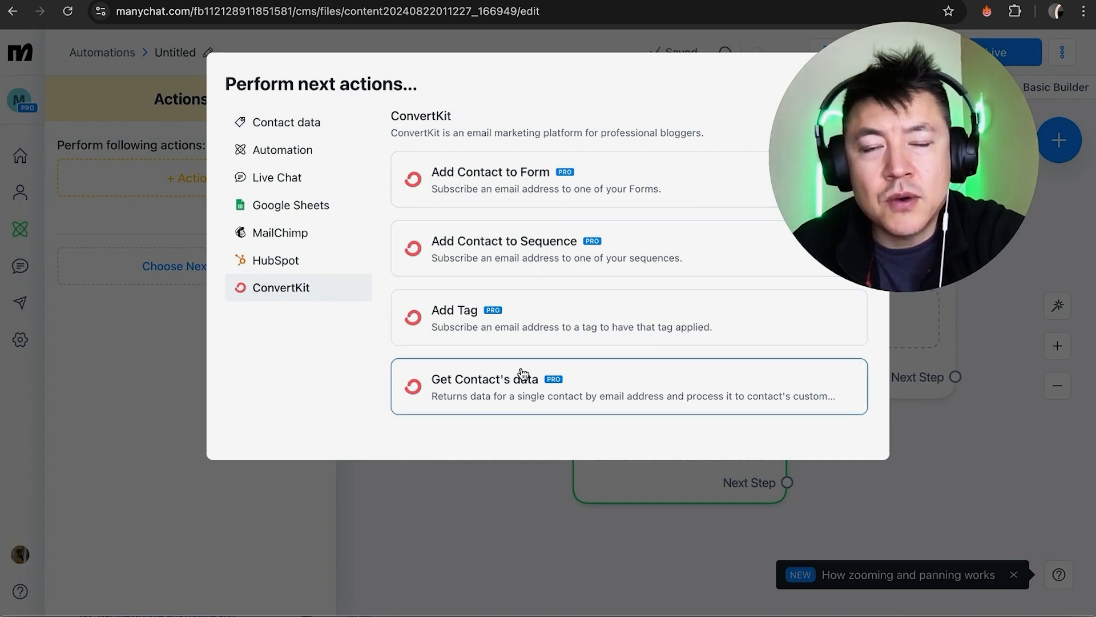
mouse_move(526, 295)
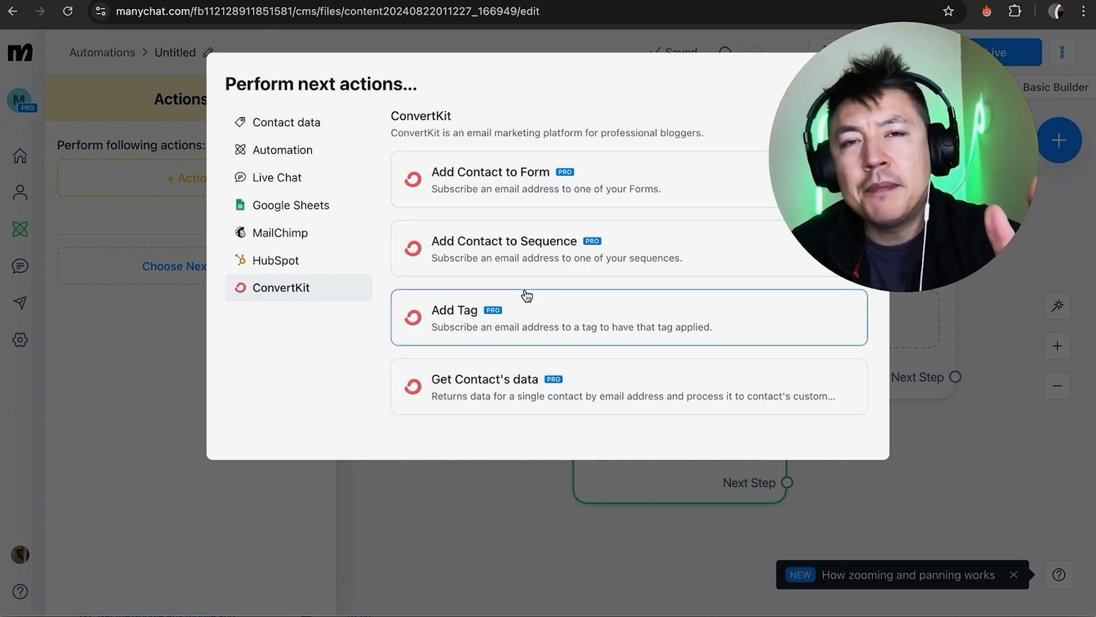